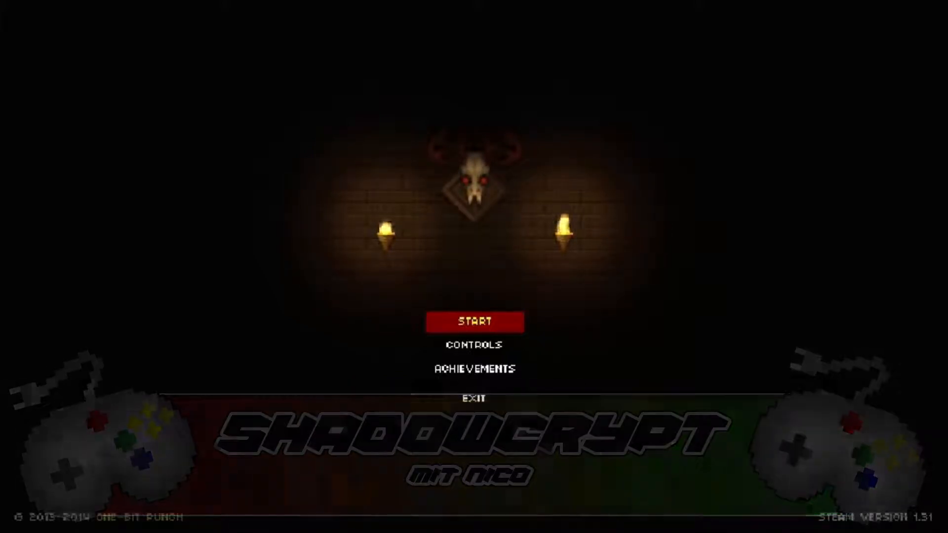
pyautogui.click(473, 321)
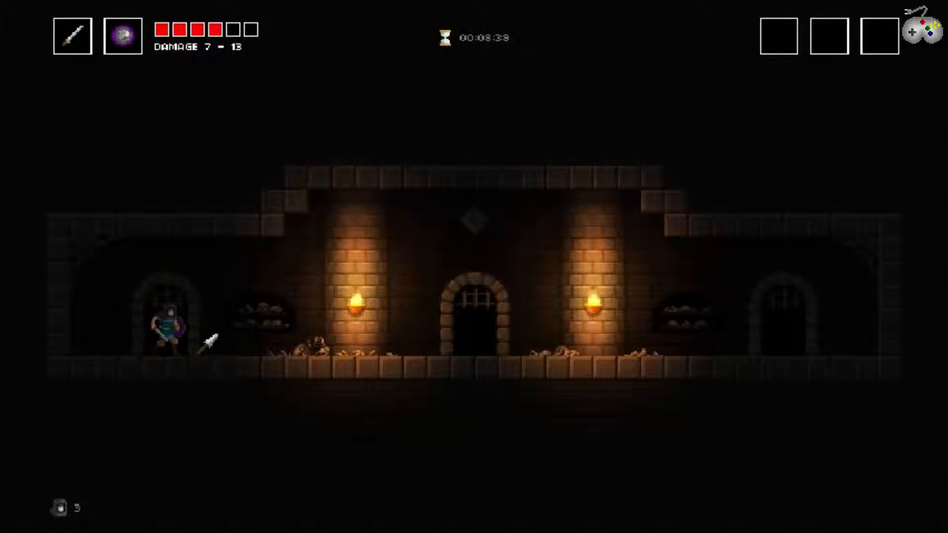
pyautogui.press('Right')
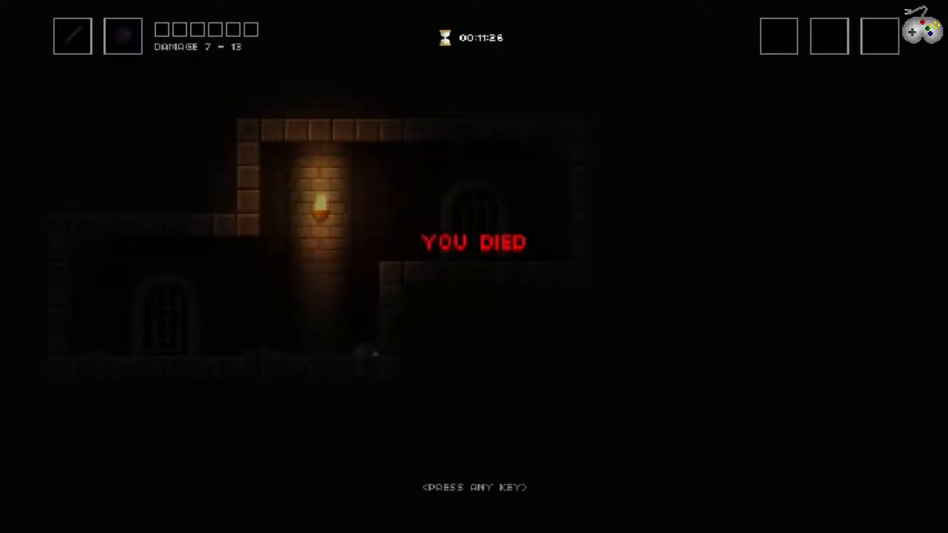
pyautogui.press('space')
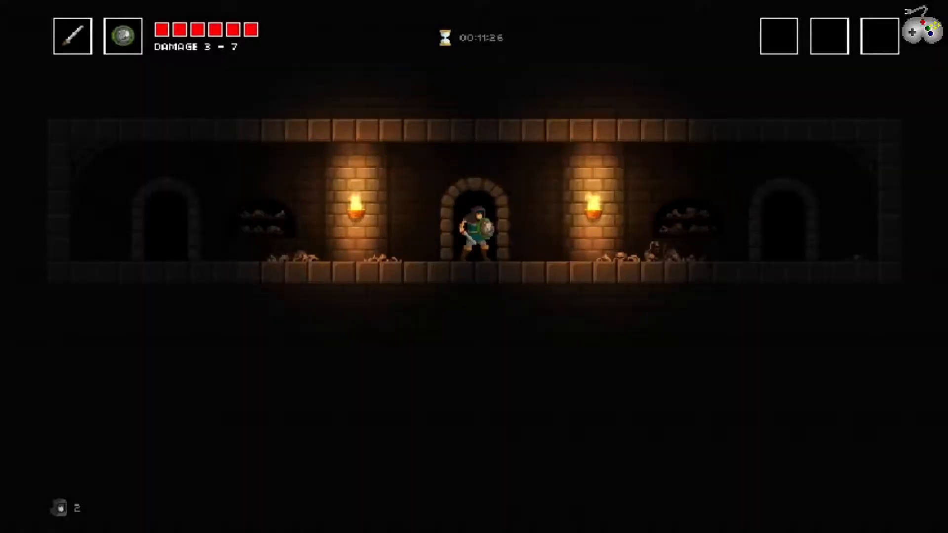